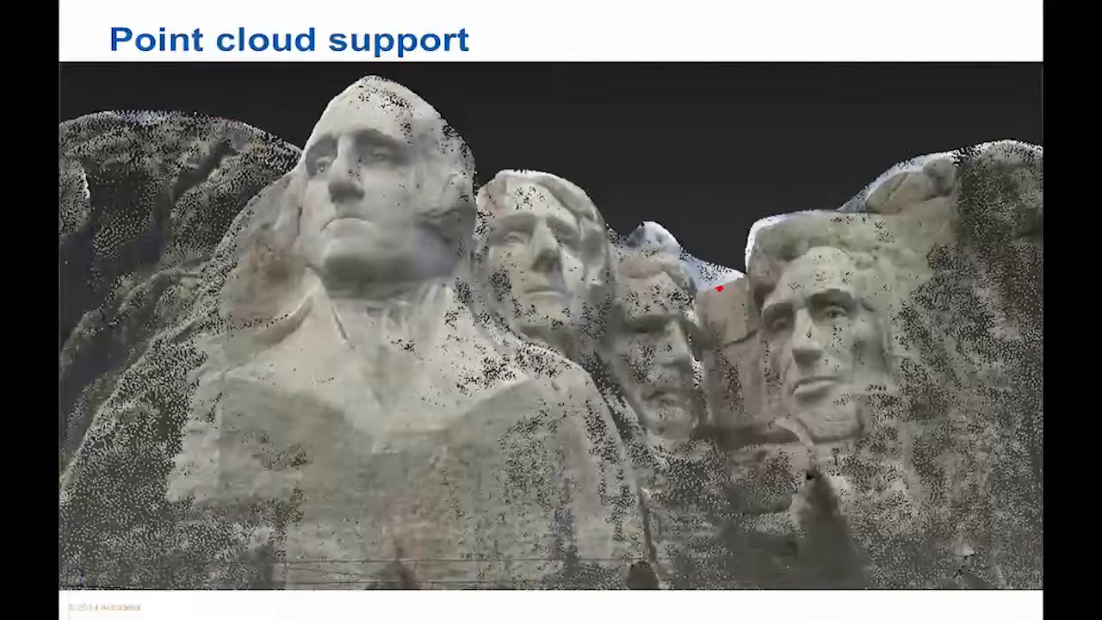
Start a new XGen description on the plane using Groomable splines as the primitive type.
key(Right)
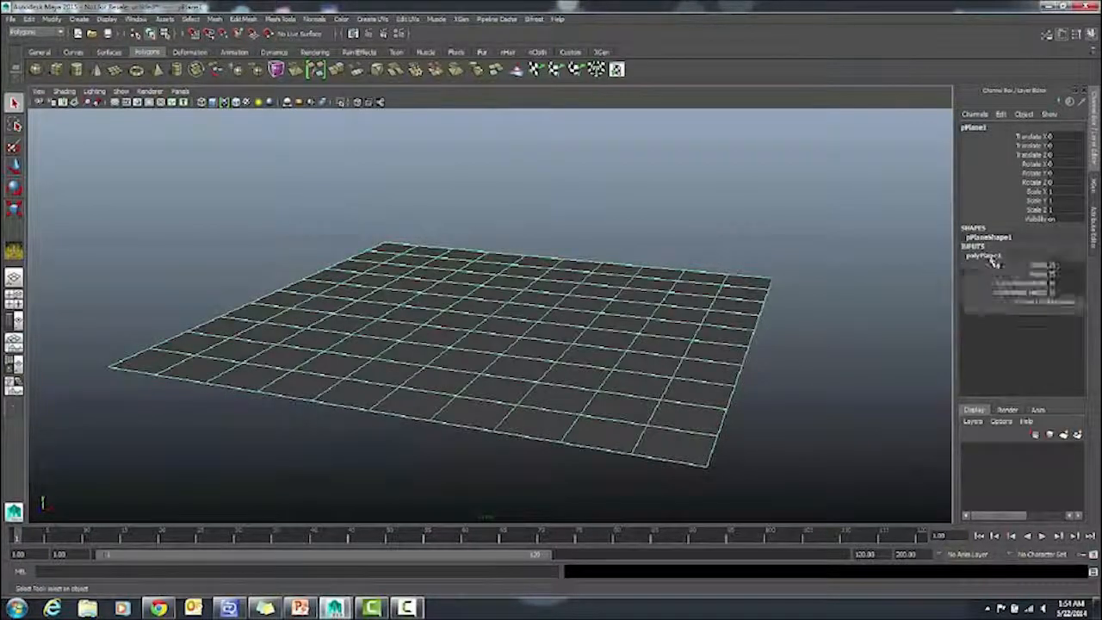
click(983, 255)
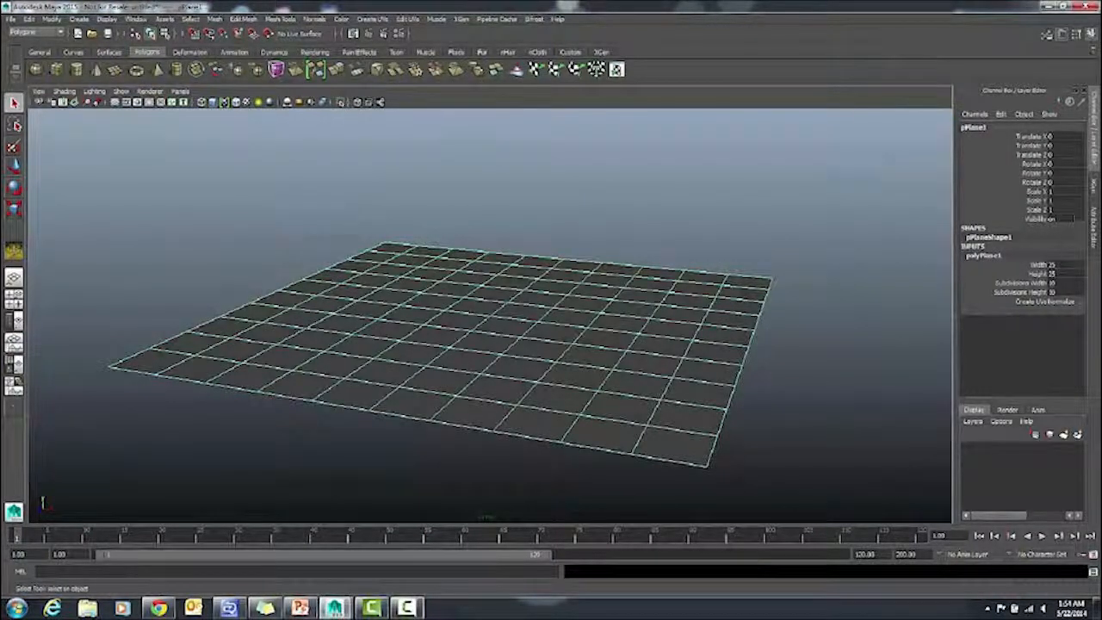
click(599, 52)
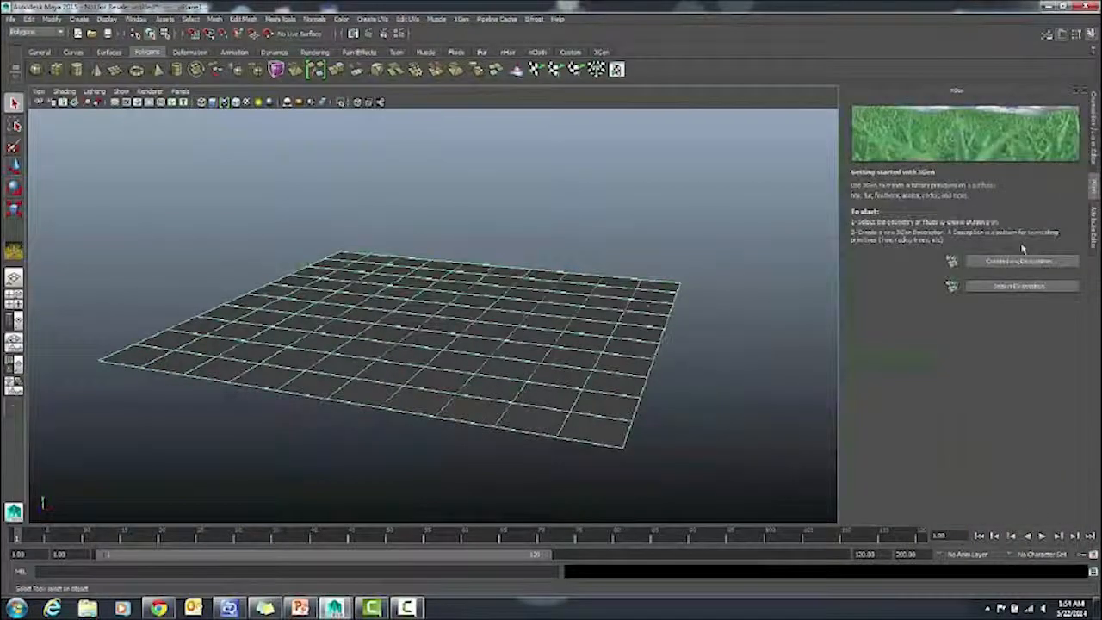
click(1022, 262)
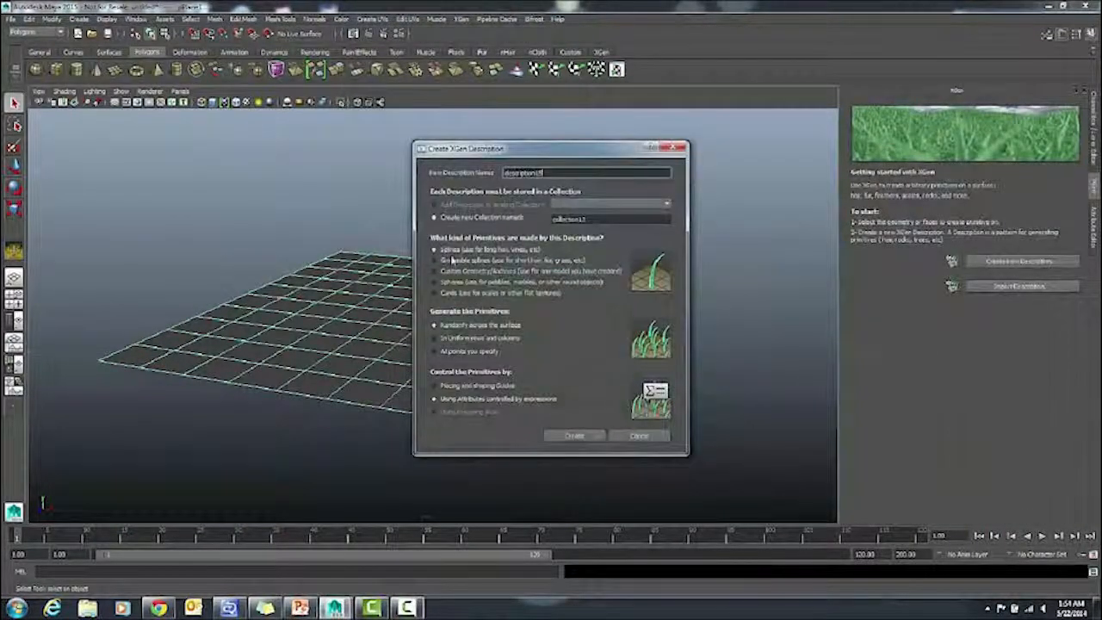
click(436, 260)
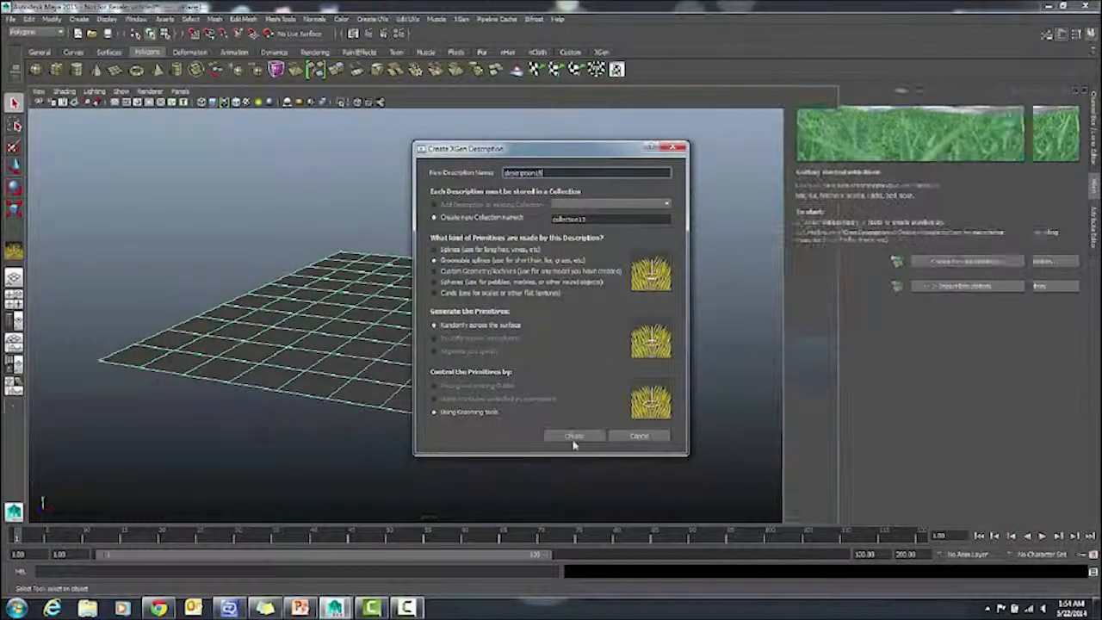
Generate the groomable spline grass on the plane and raise its Density slider.
click(573, 435)
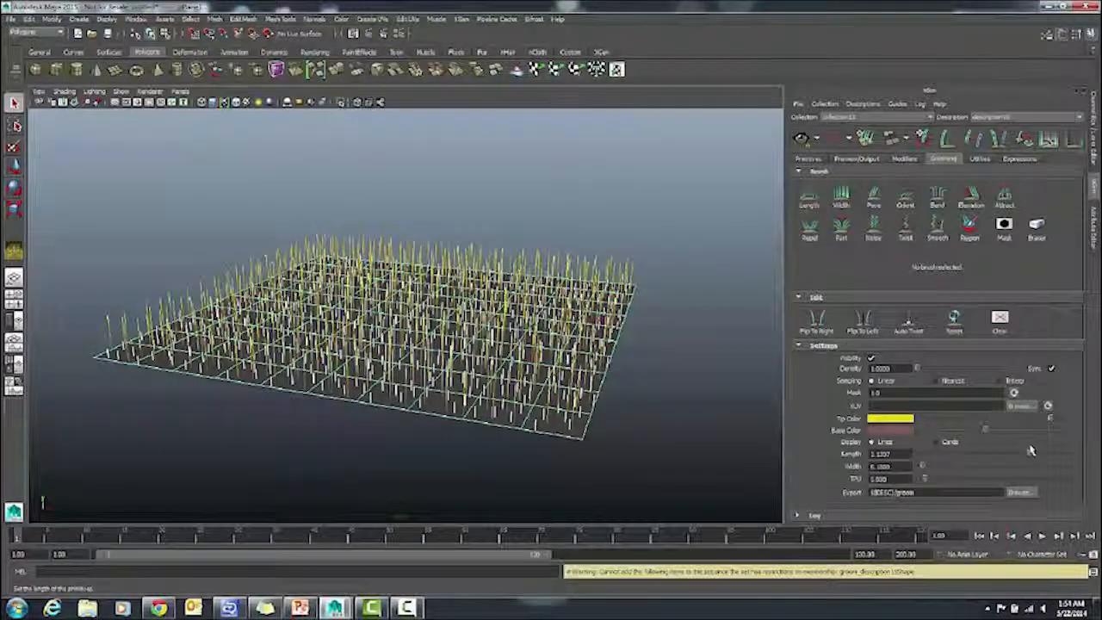
drag(899, 369, 921, 369)
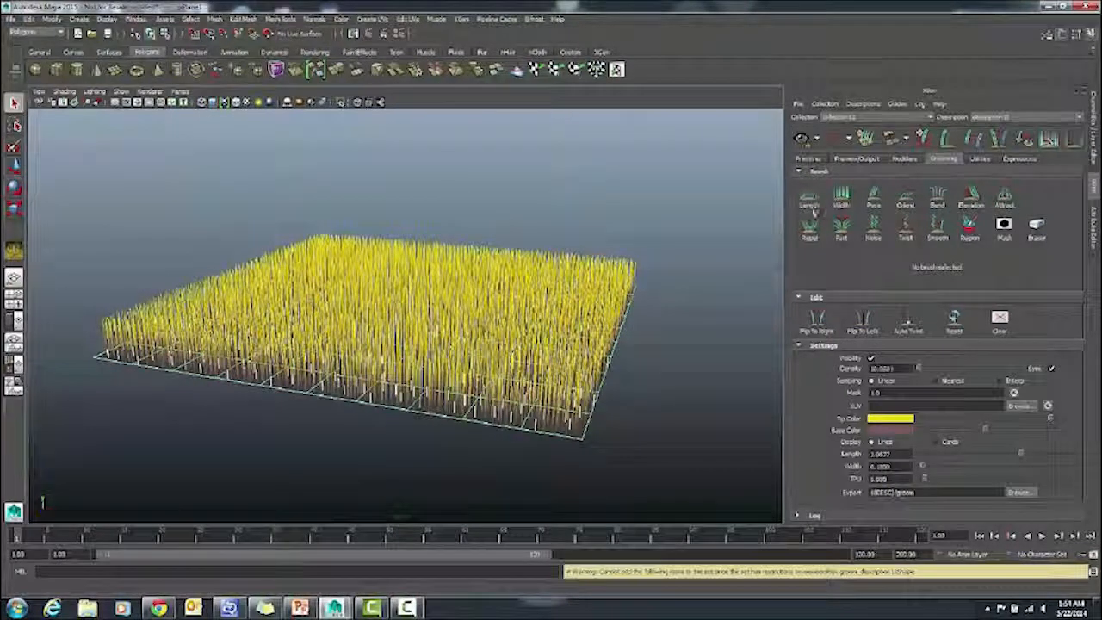
Adjust the Primitives attributes so dense grass blades fill the plane.
click(810, 200)
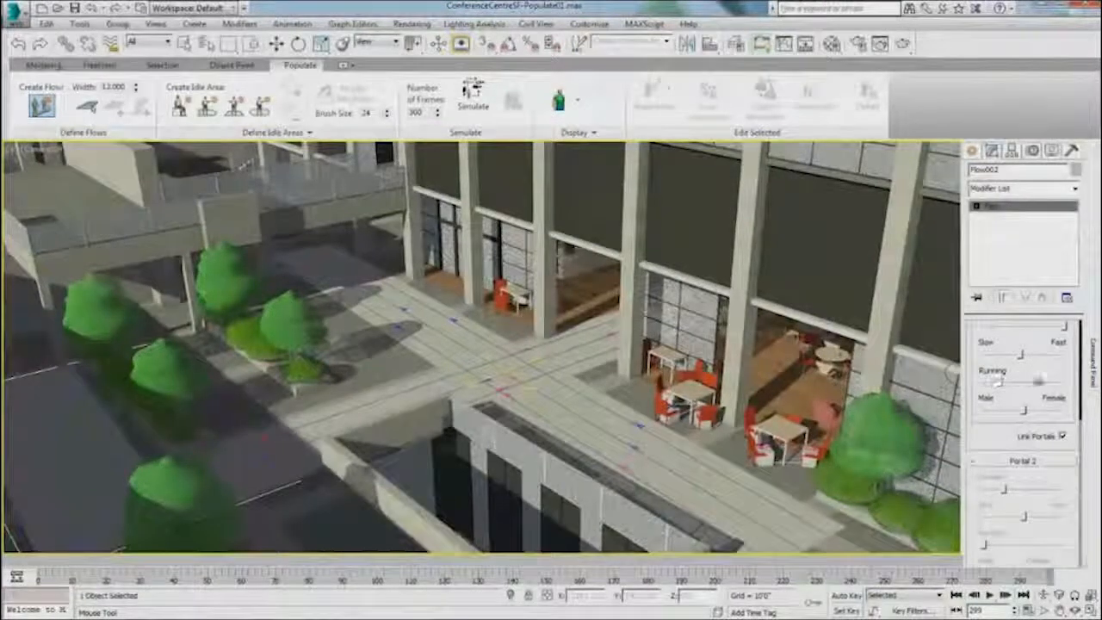
Simulate the walking crowd in the courtyard and scrub the timeline to preview it.
click(472, 96)
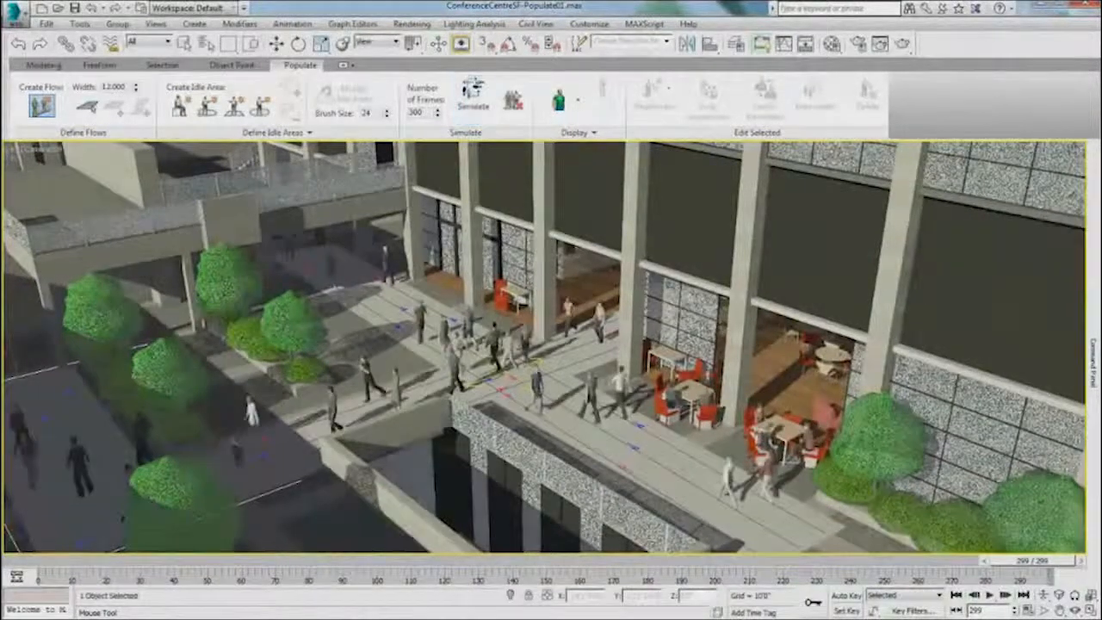
click(990, 596)
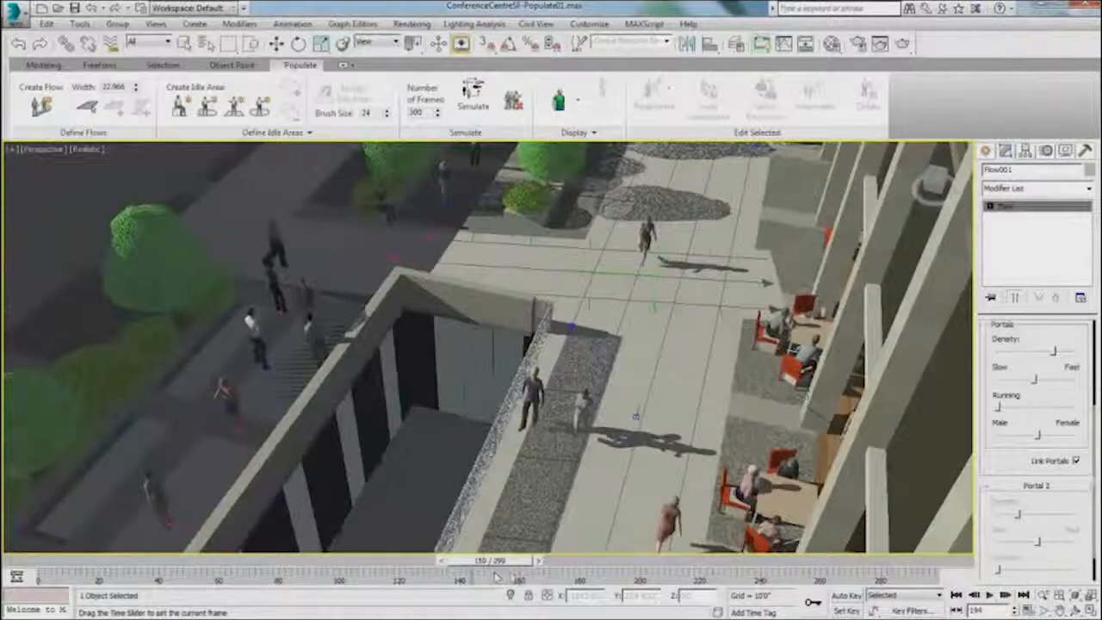
drag(486, 562, 594, 561)
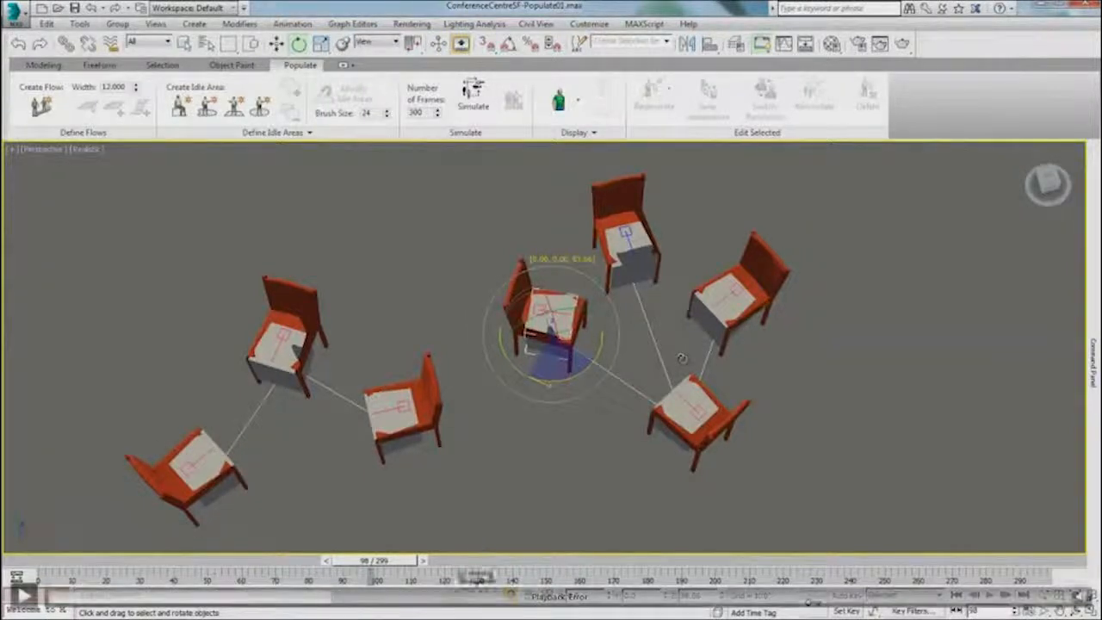
Advance the timeline to show seated figures, then enter Edit Selected for individual people.
drag(370, 596, 508, 596)
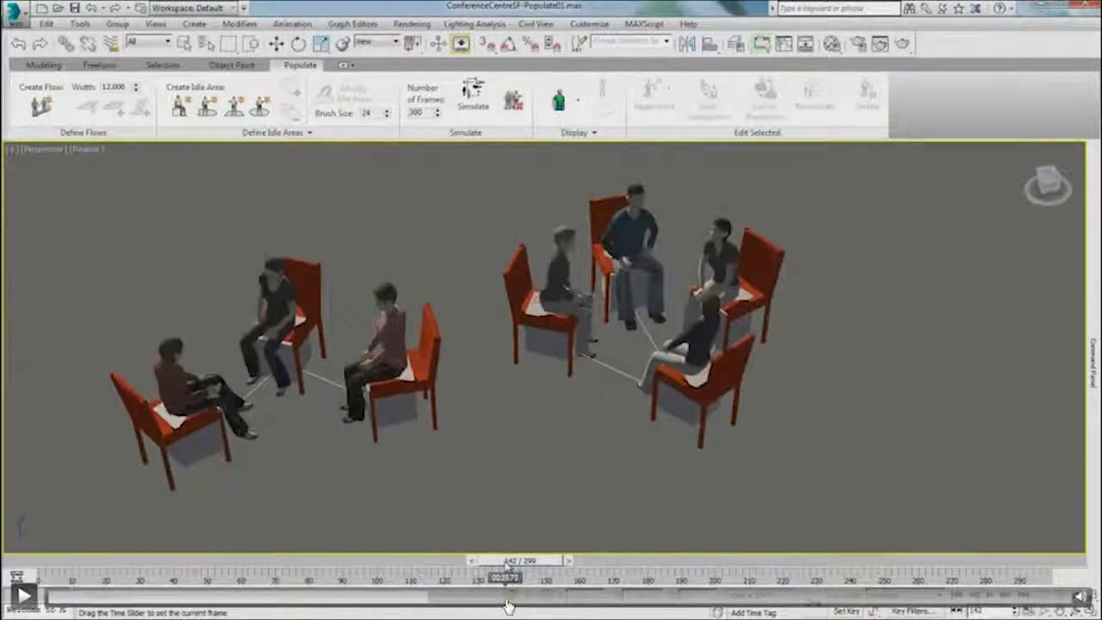
click(764, 96)
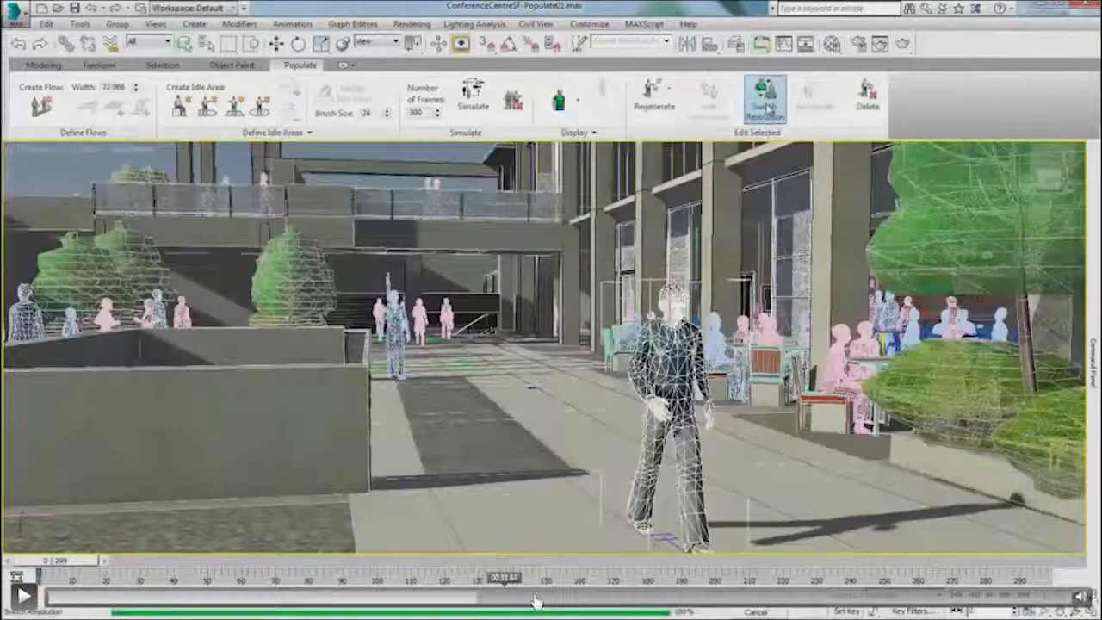